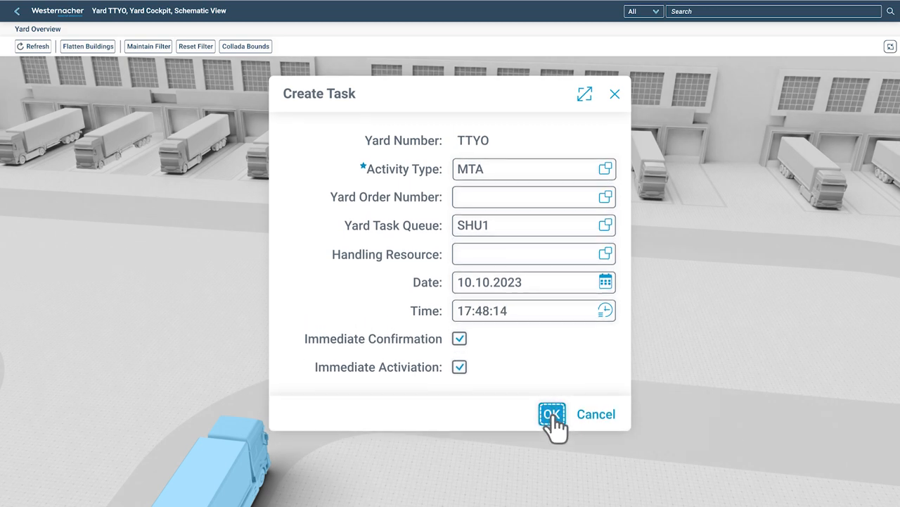
Confirm the MTA task in queue SHU1 with immediate confirmation and activation
left_click(552, 413)
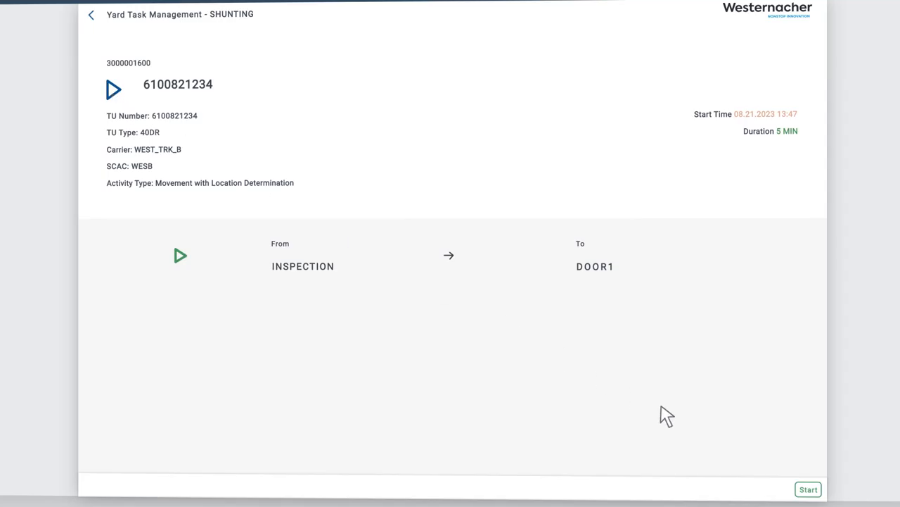
left_click(808, 489)
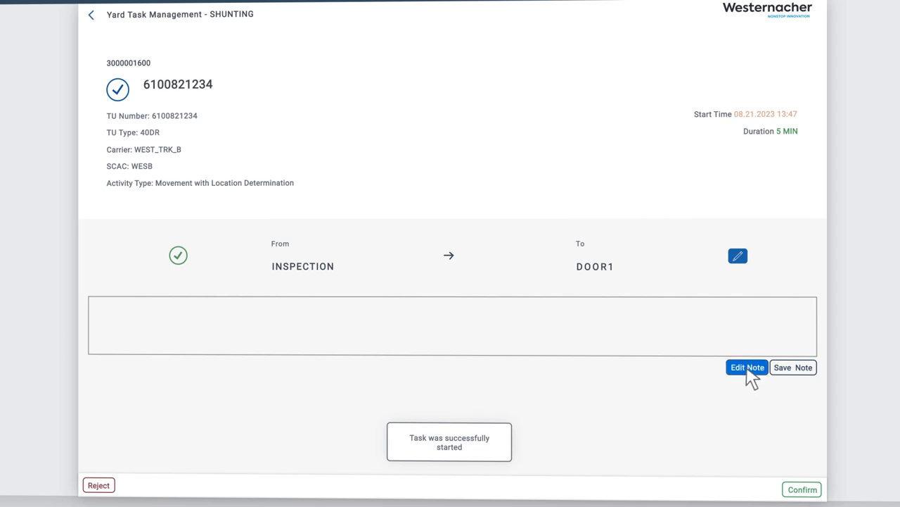
type("Rear Ri")
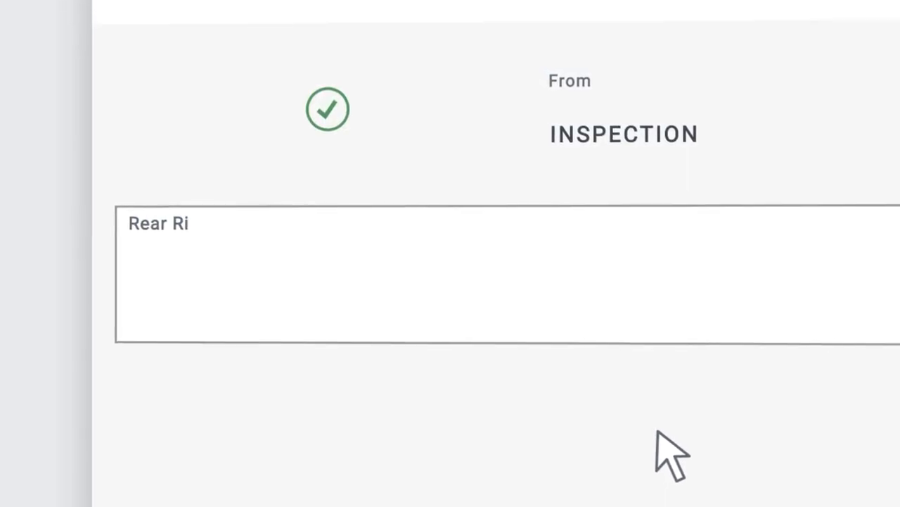